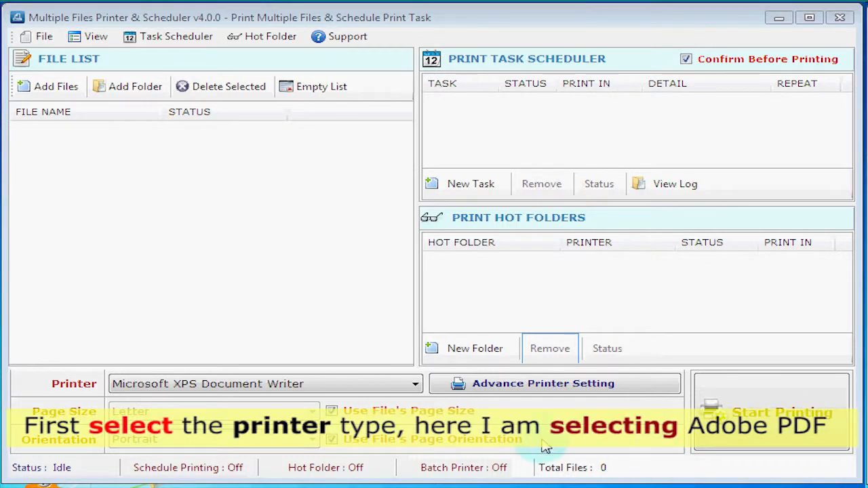
Choose Adobe PDF in the Printer dropdown.
left_click(413, 384)
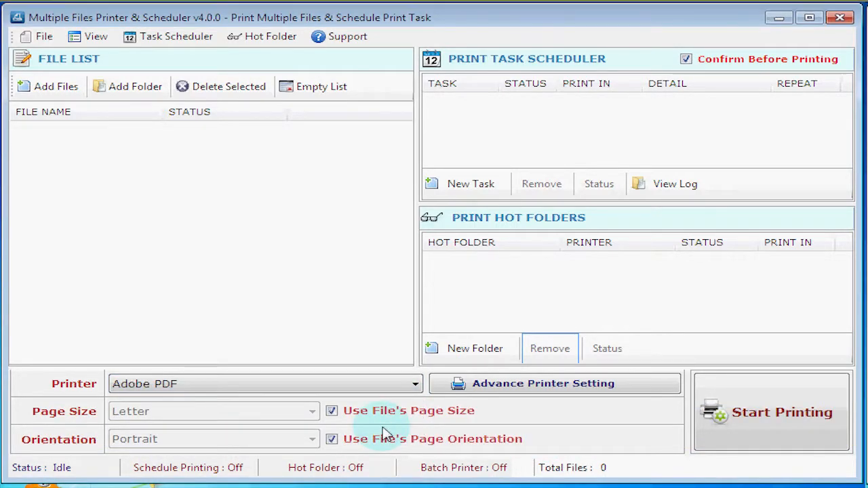
mouse_move(434, 312)
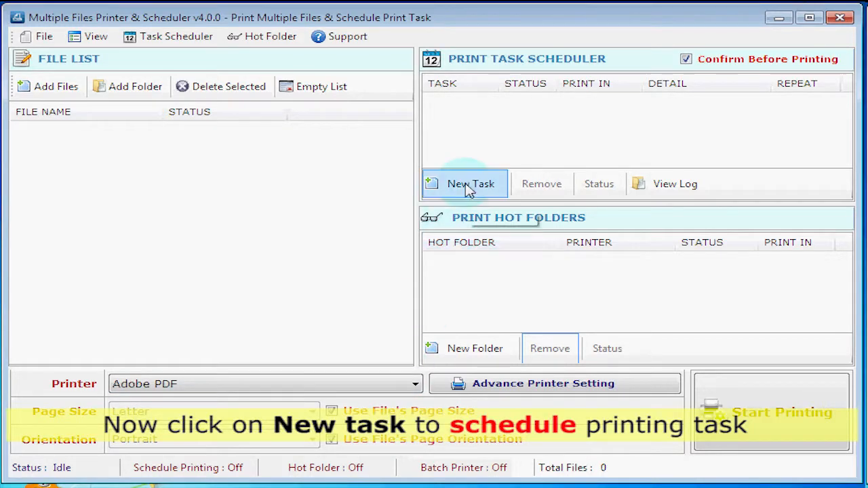
Create a new scheduled task named 'prints' with Adobe PDF as its printer.
left_click(471, 185)
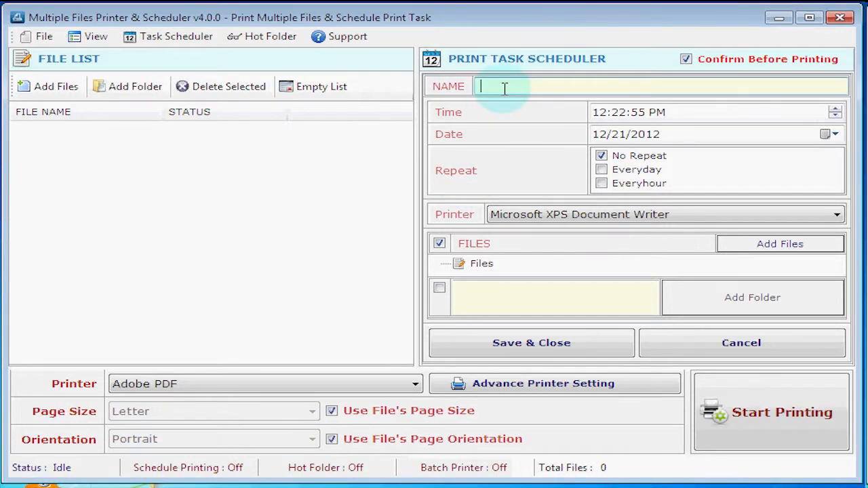
type("prints")
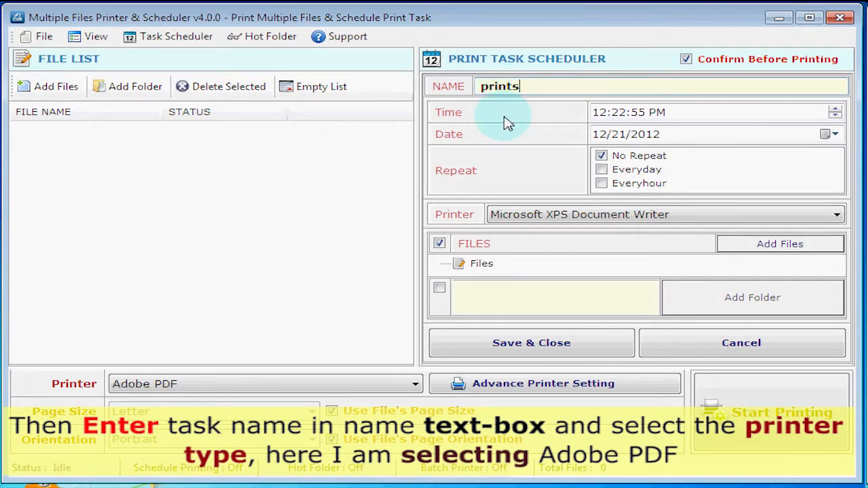
left_click(835, 214)
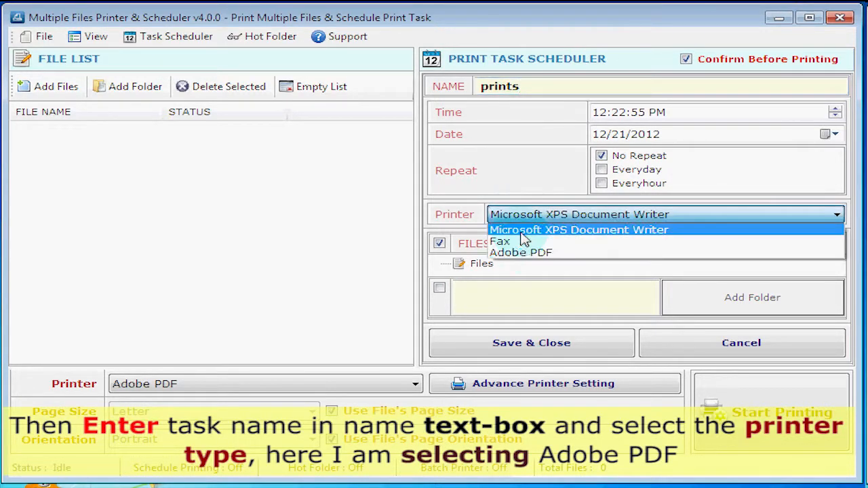
left_click(521, 253)
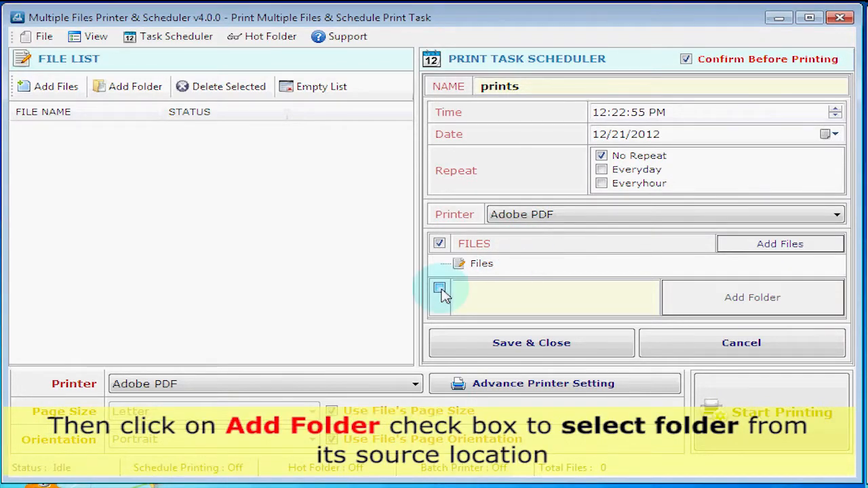
Add the desktop 'all files' folder as the task's source and save the task.
left_click(439, 288)
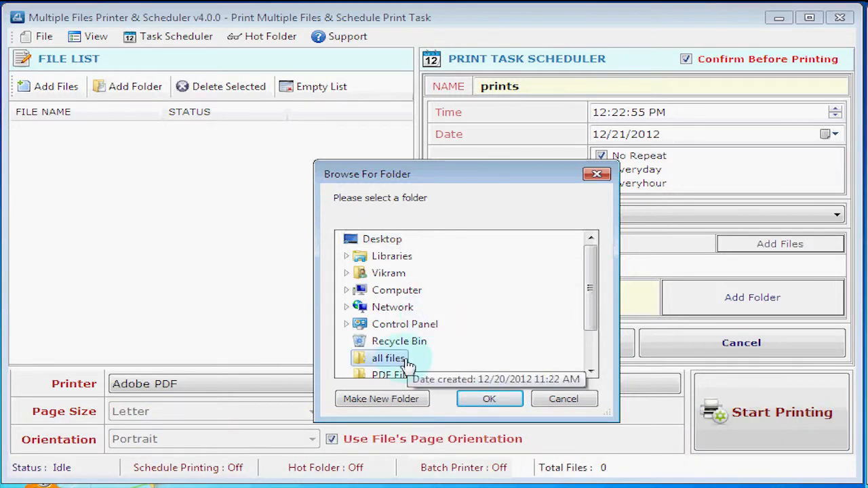
left_click(488, 399)
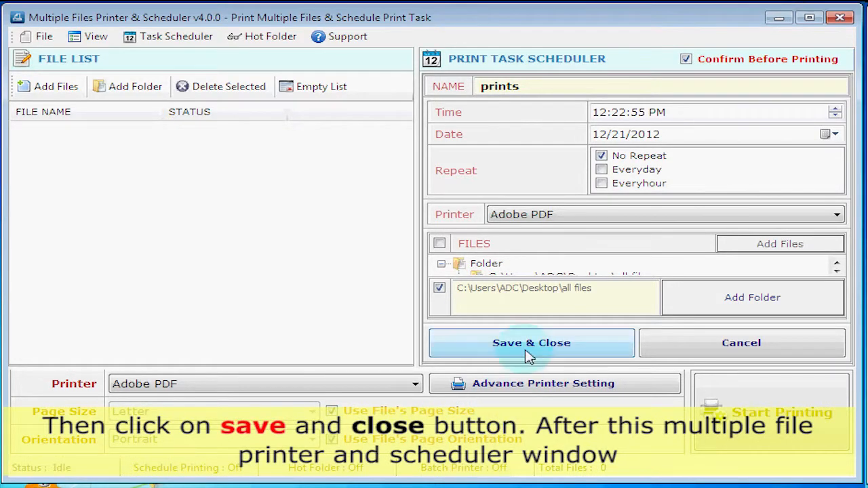
left_click(532, 341)
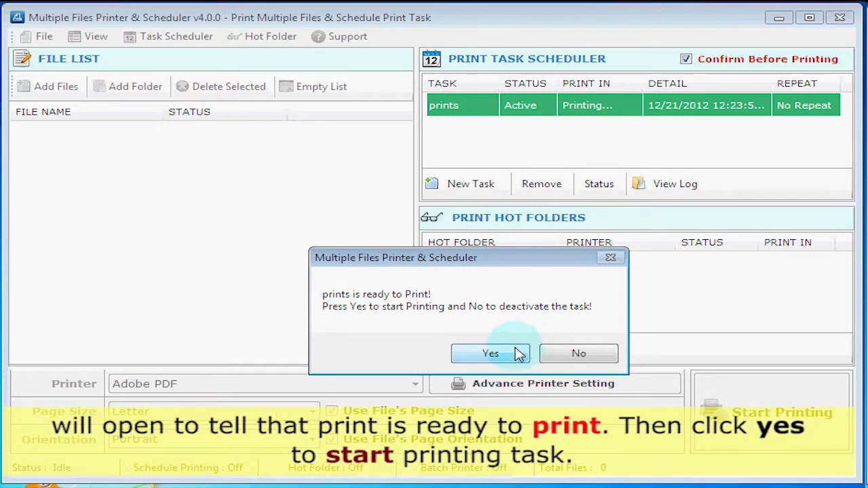
Answer Yes to the 'prints is ready to Print!' prompts so printing starts now.
left_click(491, 353)
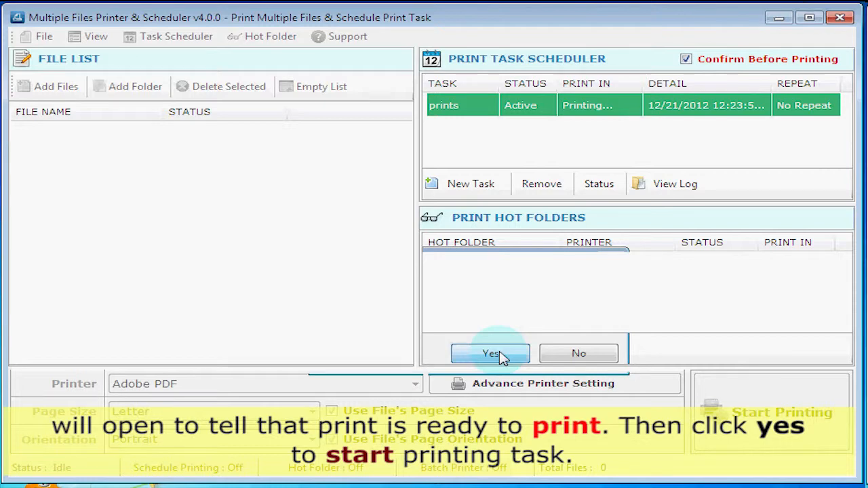
left_click(491, 352)
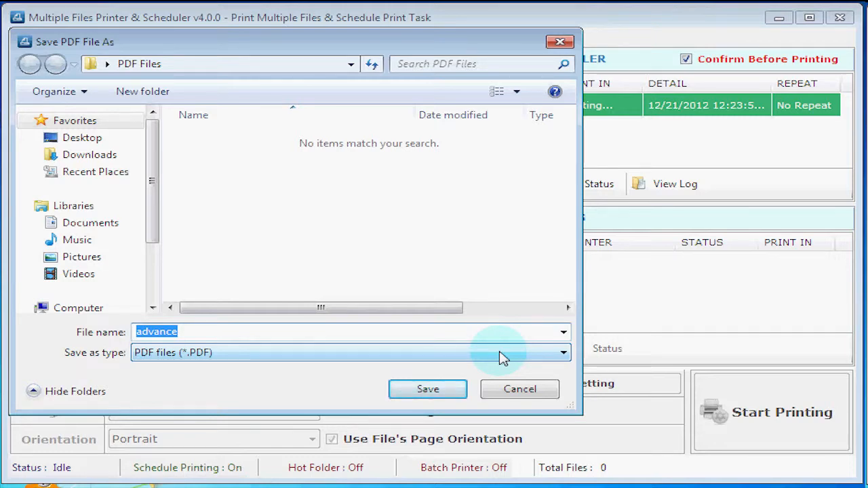
Save 'advance' as a PDF in the PDF Files folder.
left_click(428, 388)
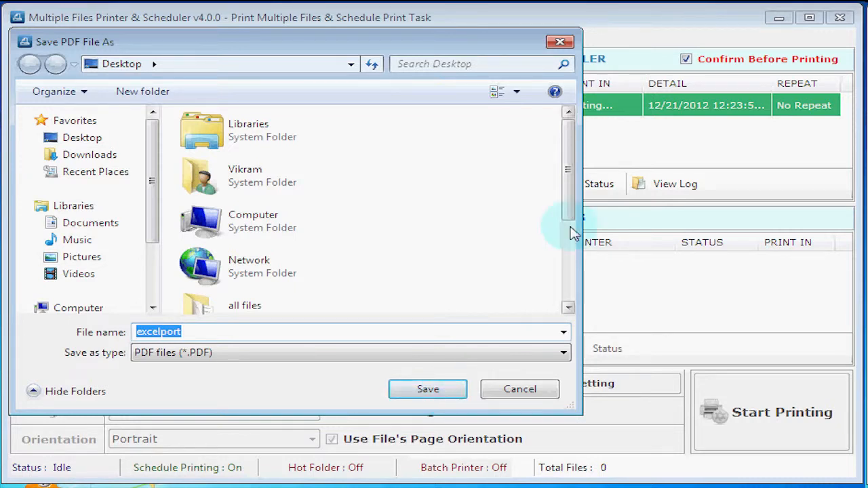
Save 'excelport' and 'finder email' as PDFs in PDF Files, completing 4 of 4 documents.
scroll("down", 3)
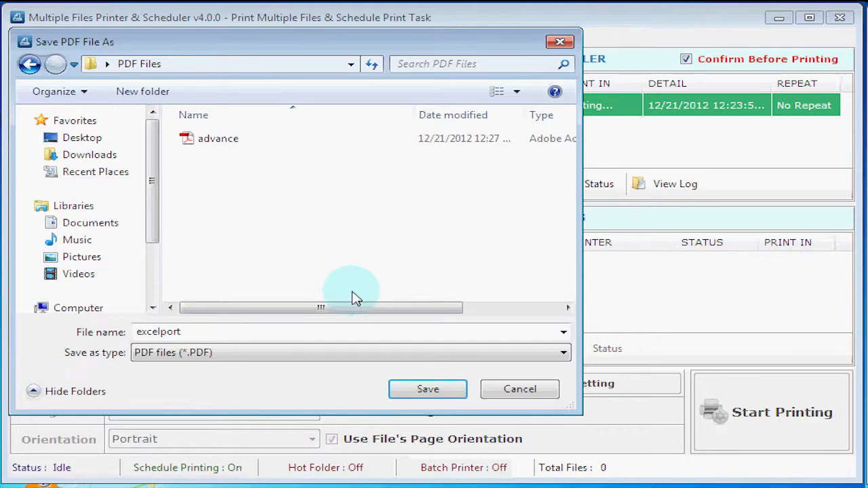
left_click(427, 388)
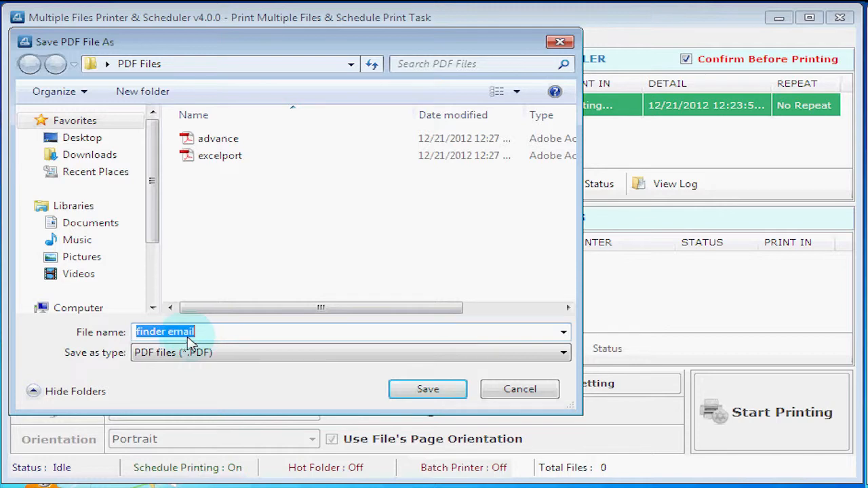
left_click(428, 387)
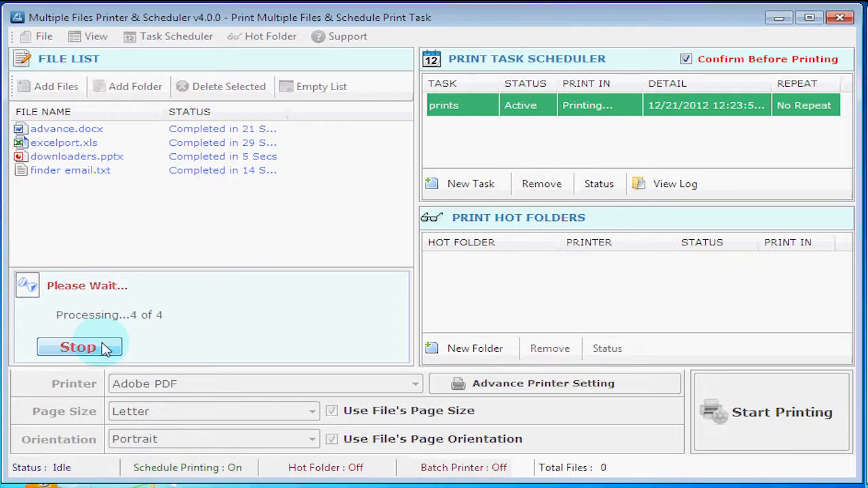
Close the program and view the PDF Files folder containing advance, excelport and finder email.
left_click(78, 347)
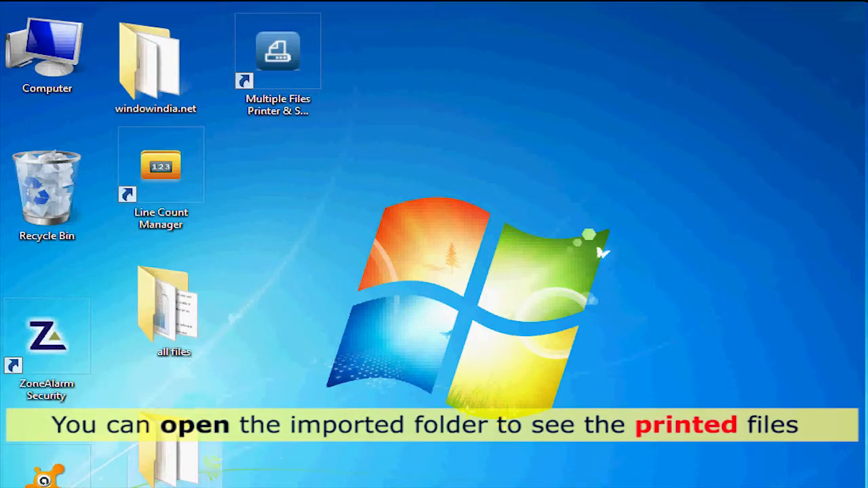
double_click(173, 305)
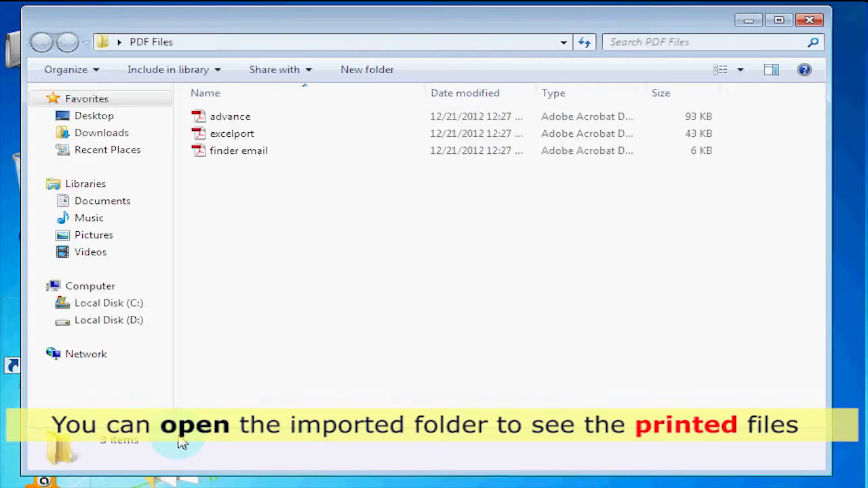